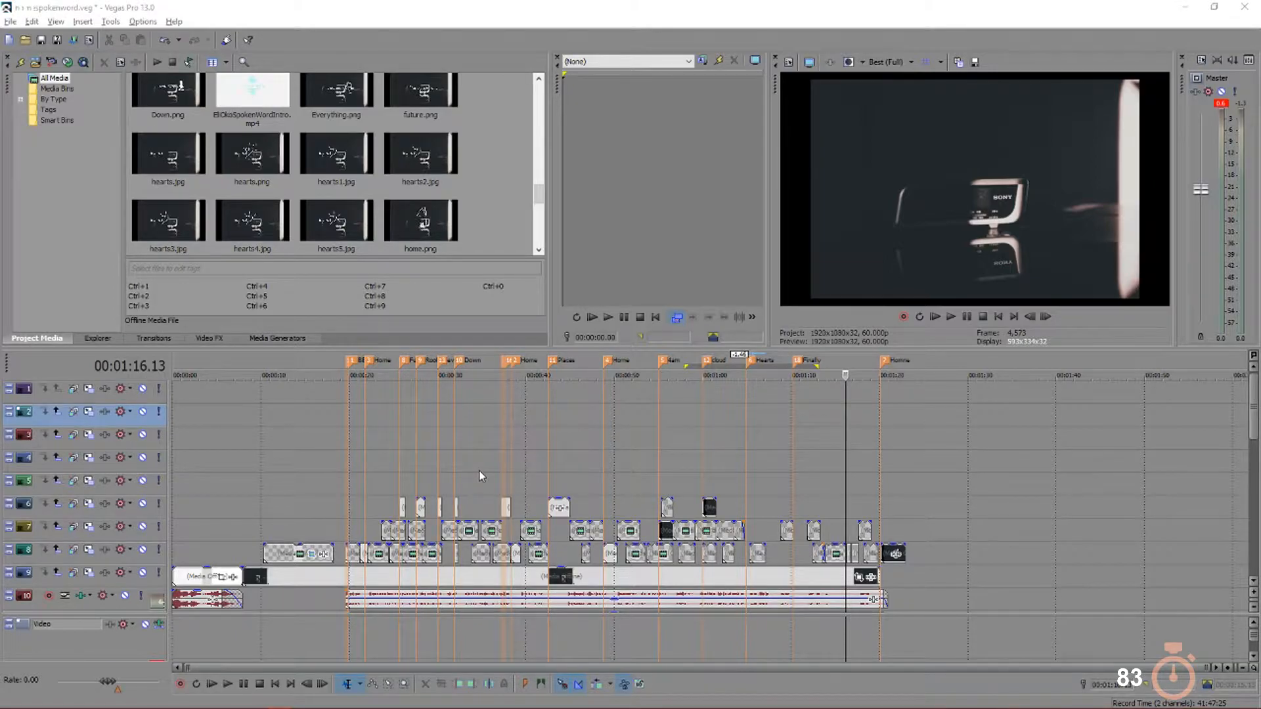
mouse_move(890, 507)
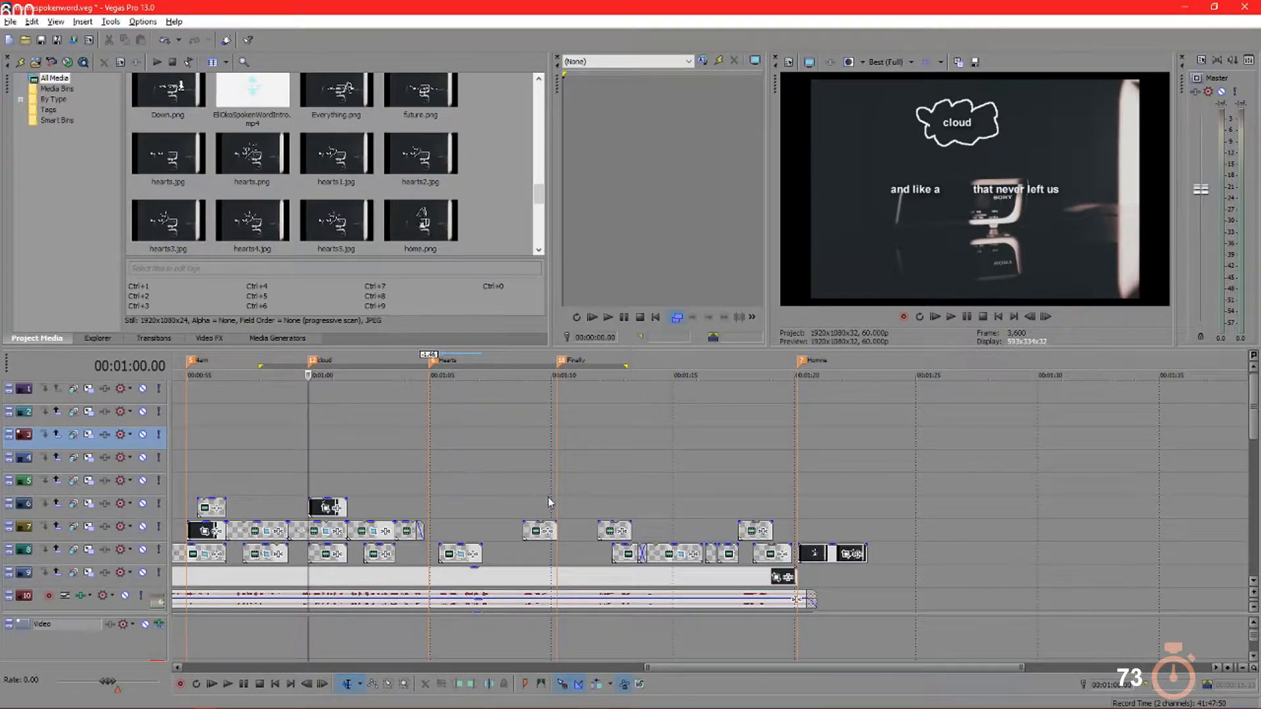
mouse_move(542, 477)
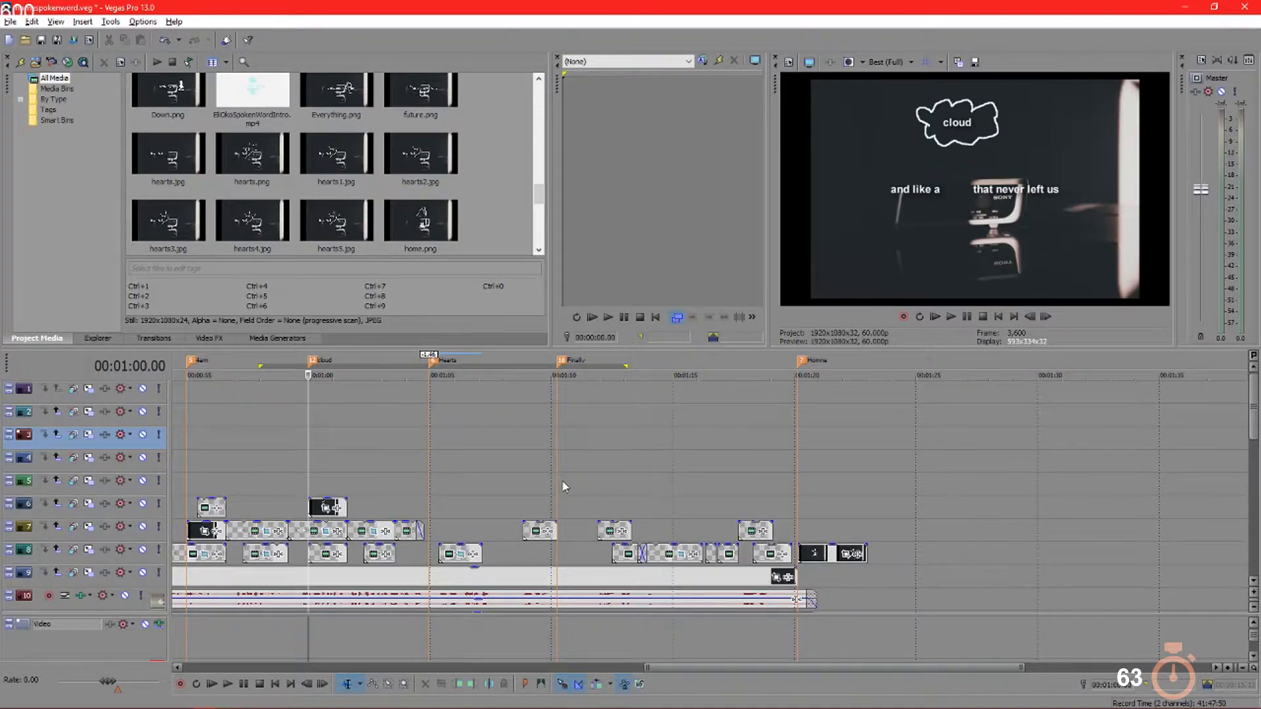
mouse_move(582, 442)
text(Finally)
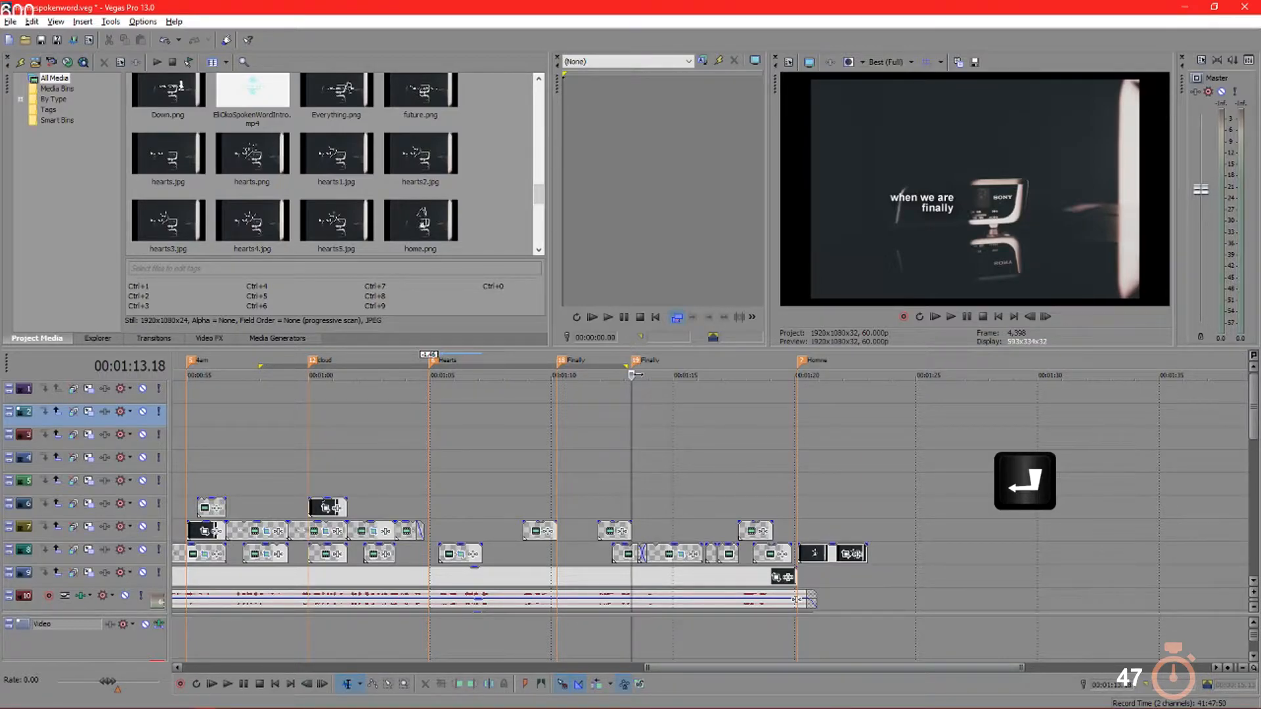
Step: Bring up the context menu for the new Finally marker near 1:13
right_click(639, 374)
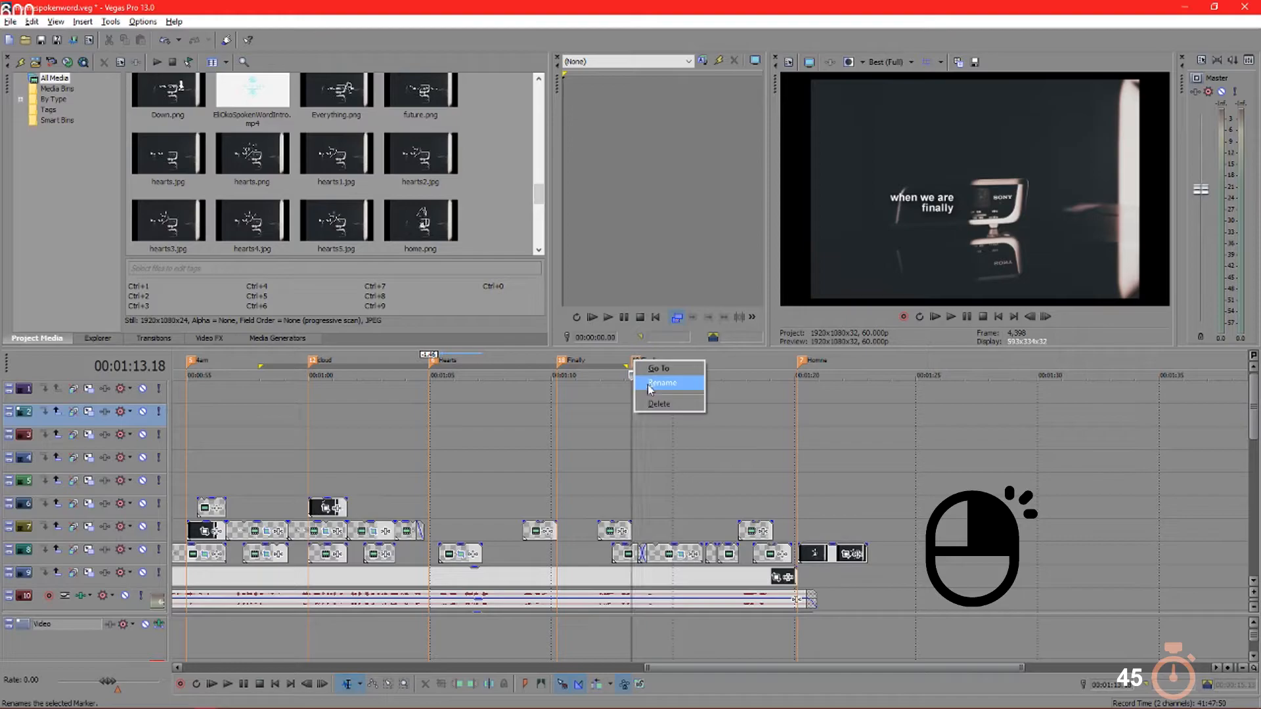
mouse_move(651, 405)
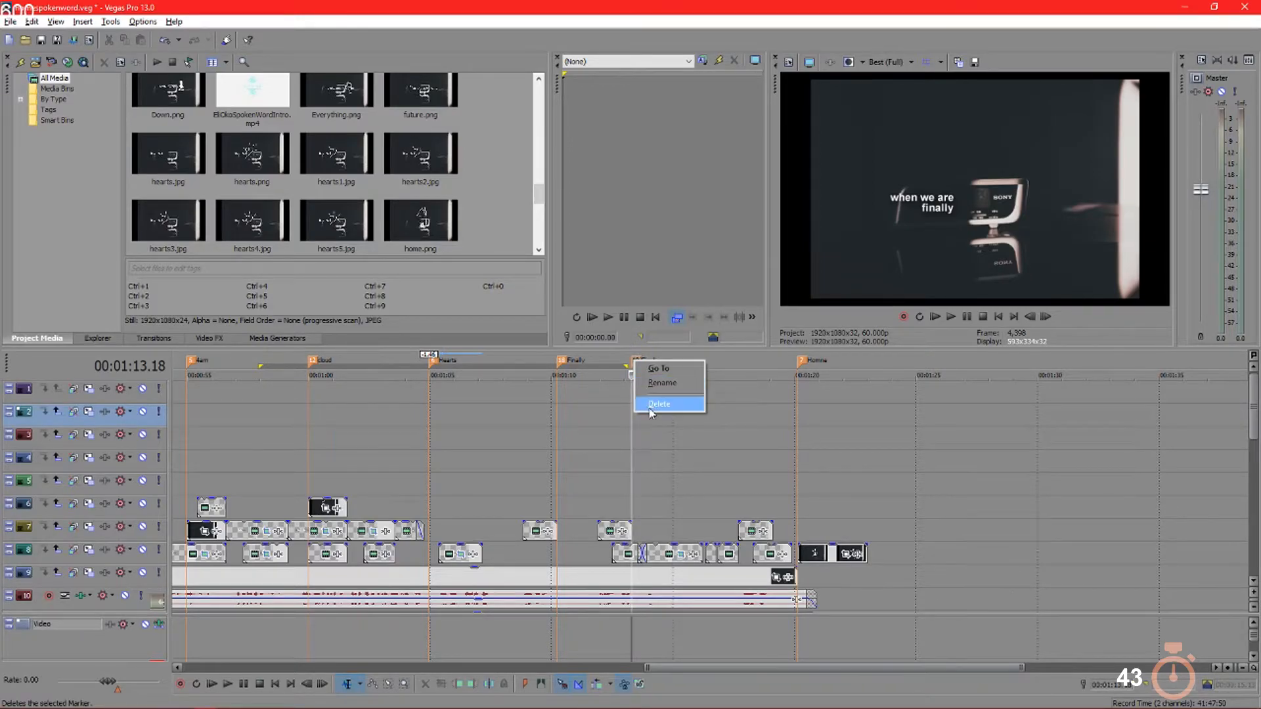
Step: Delete the duplicate Finally marker, keeping the original around 1:10
click(659, 403)
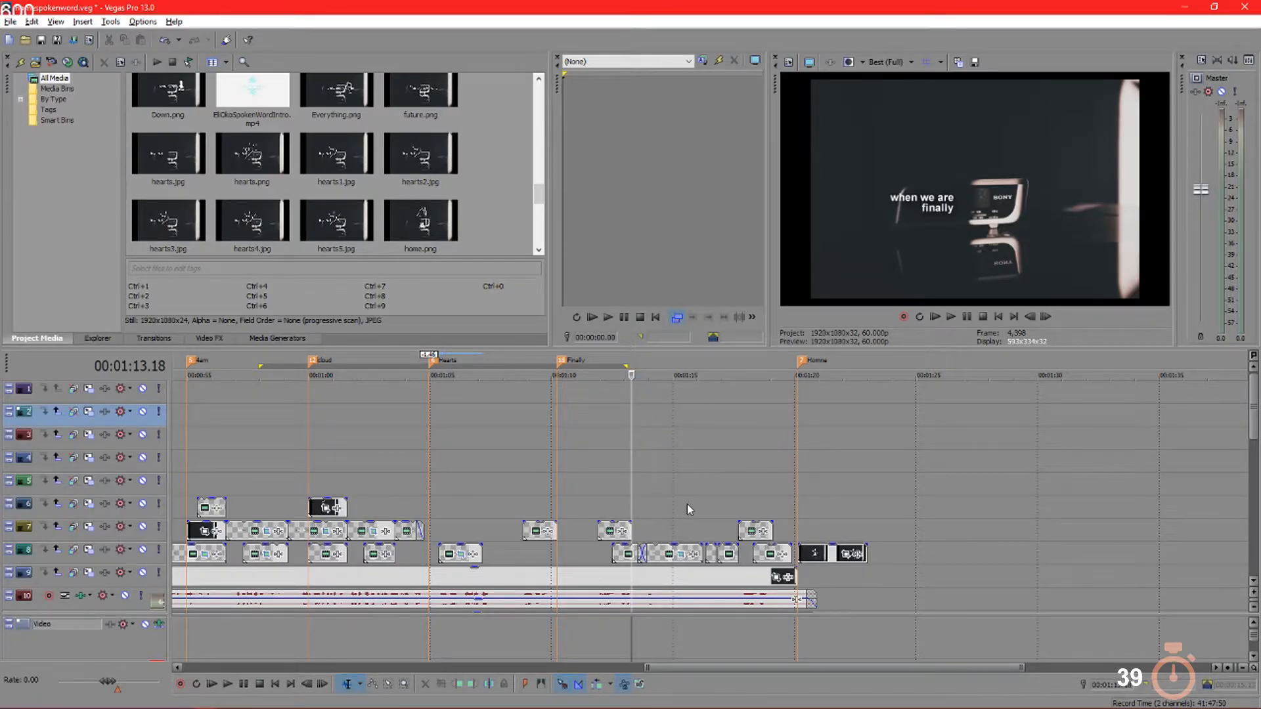
mouse_move(673, 504)
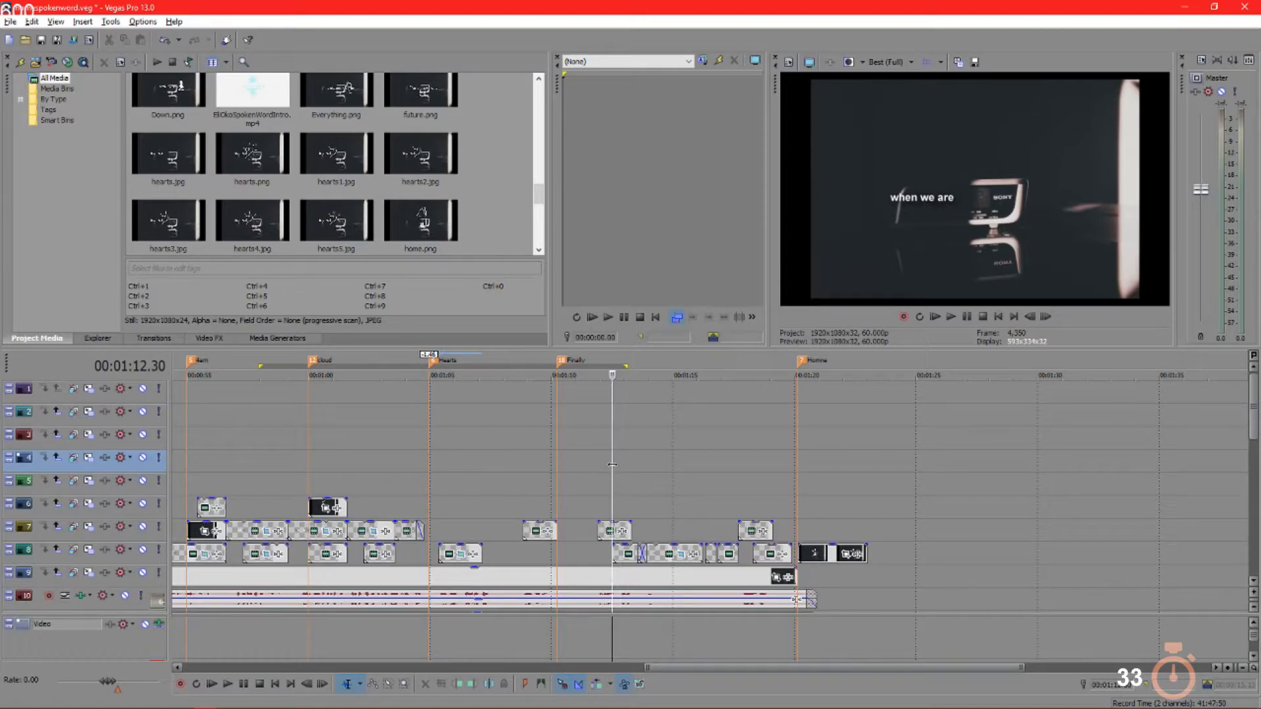
Step: Insert a region at the playhead (R) to be named Finally Home
key(r)
text(Finally Home)
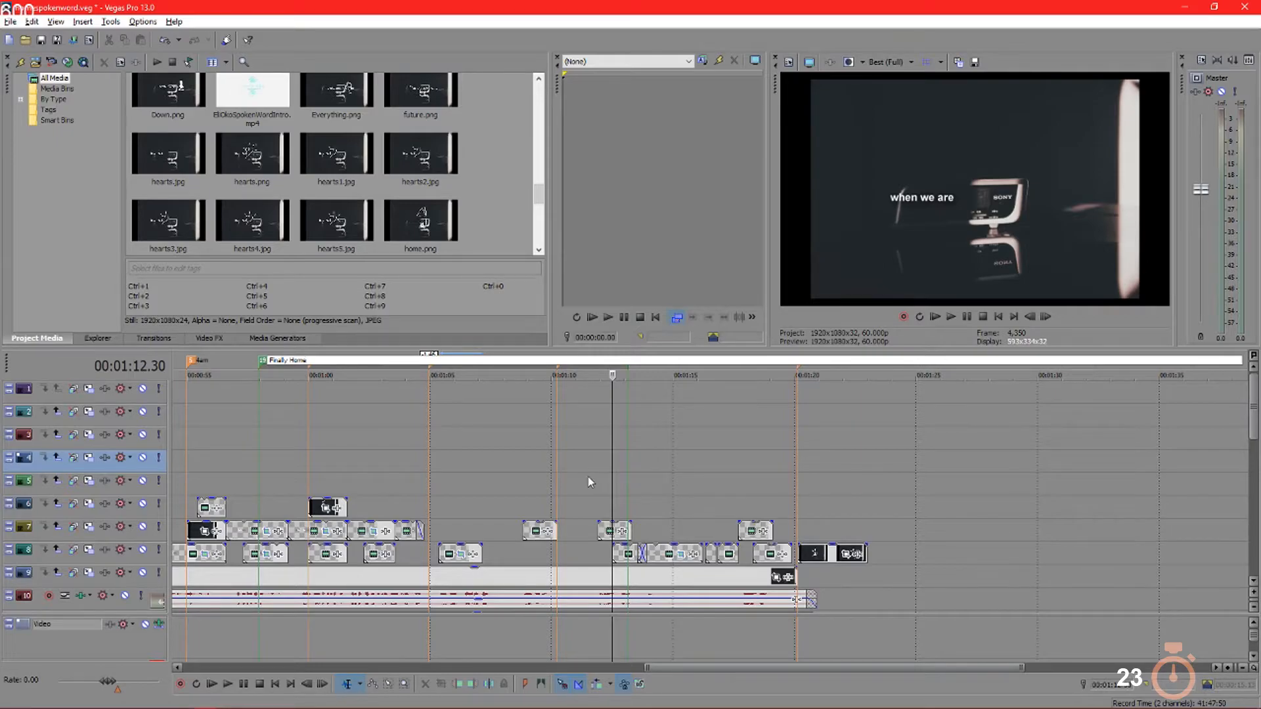
mouse_move(394, 416)
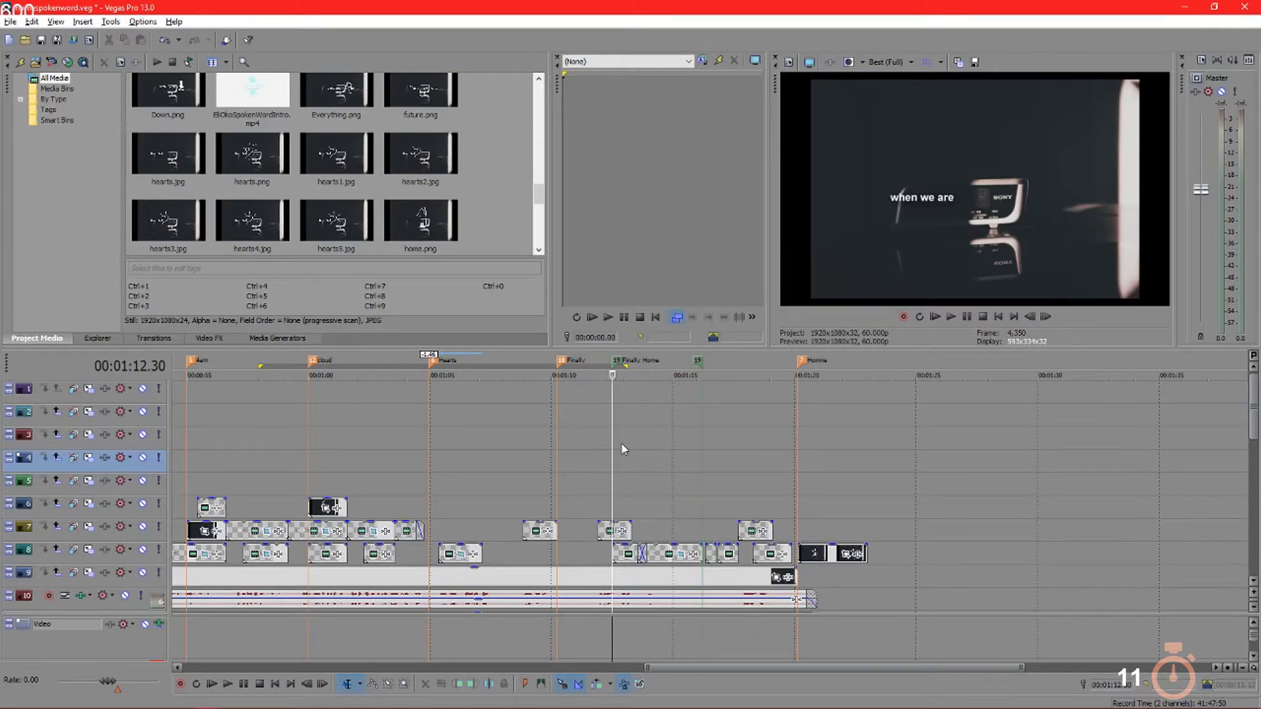
click(227, 684)
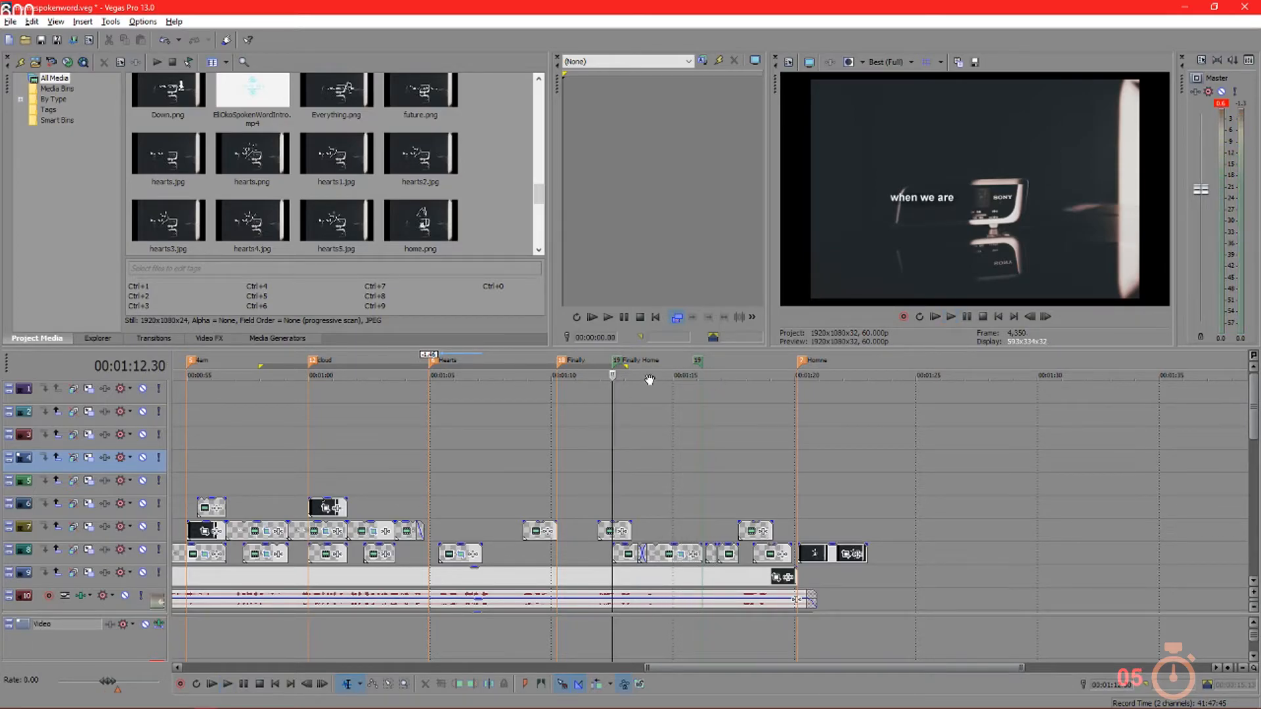
mouse_move(715, 360)
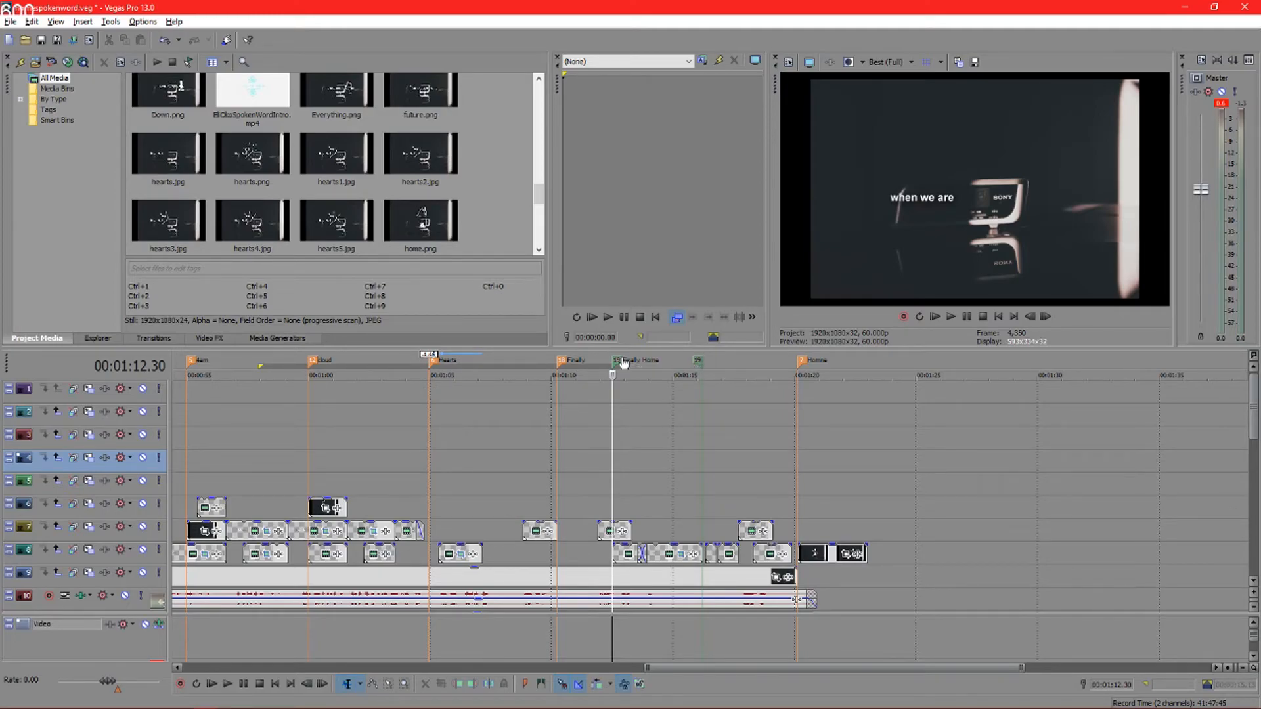
mouse_move(720, 362)
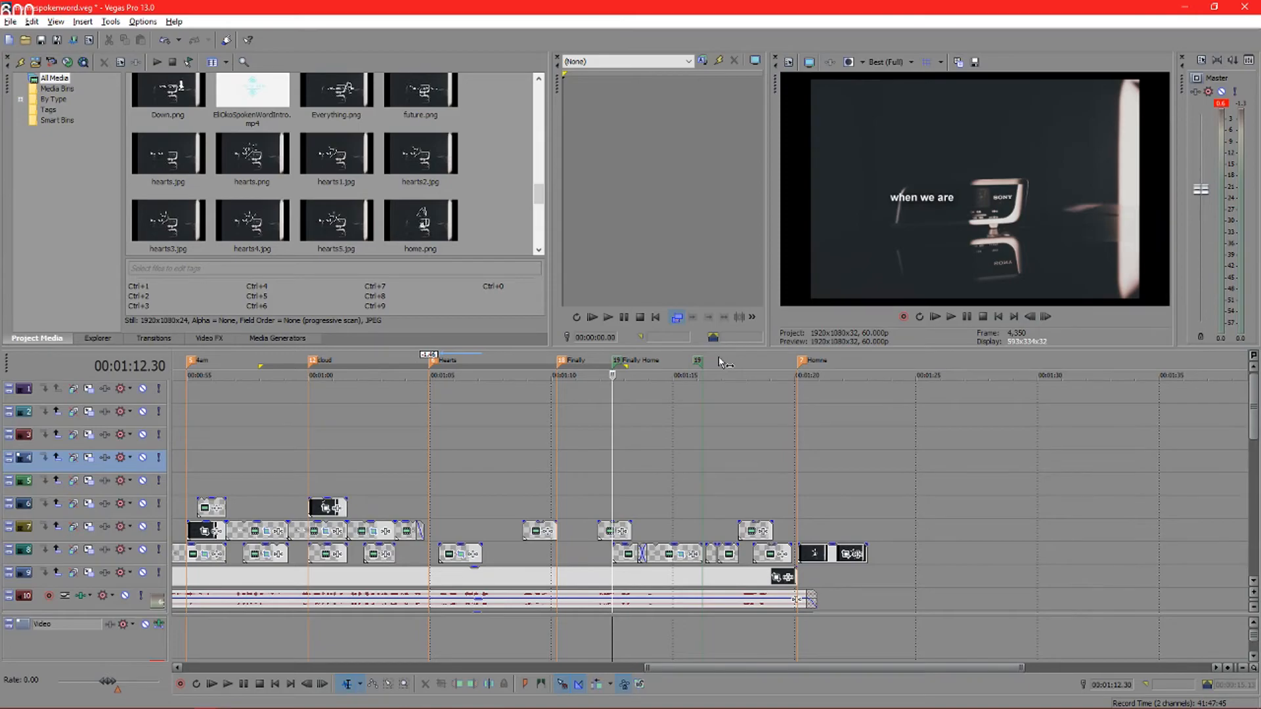